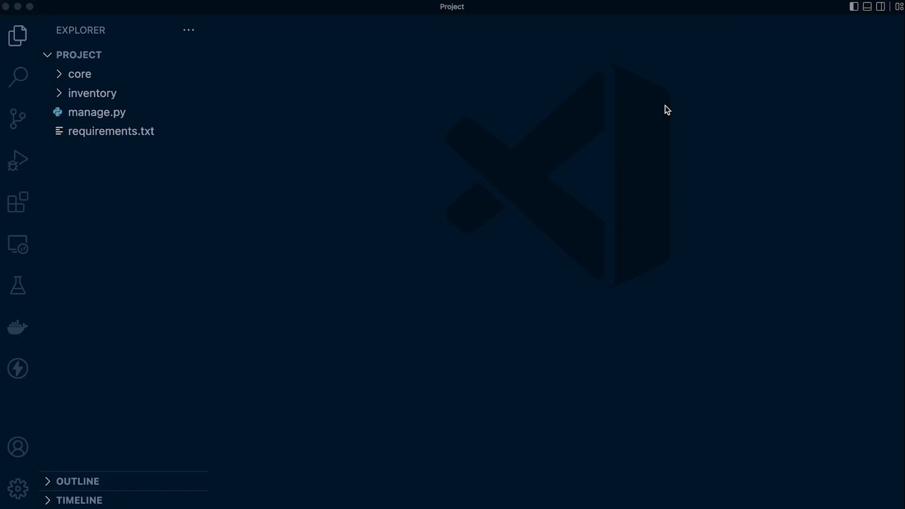
mouse_move(597, 187)
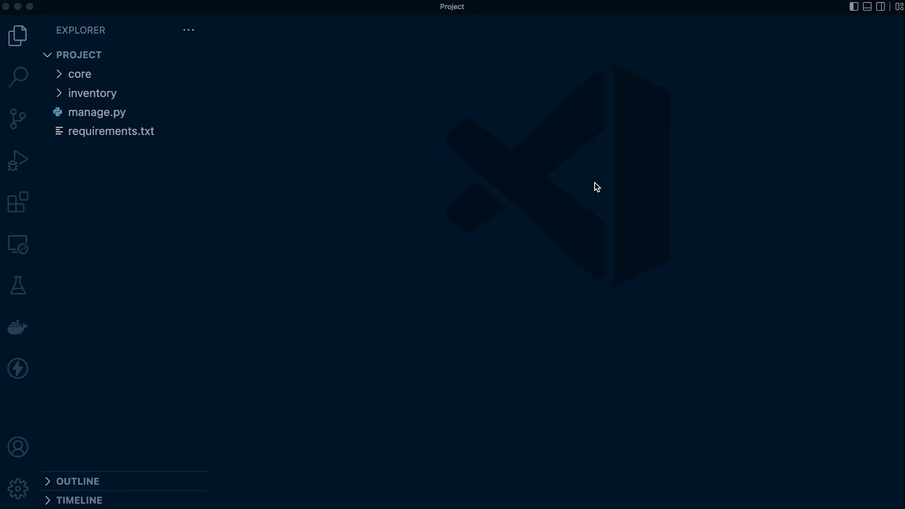
mouse_move(69, 45)
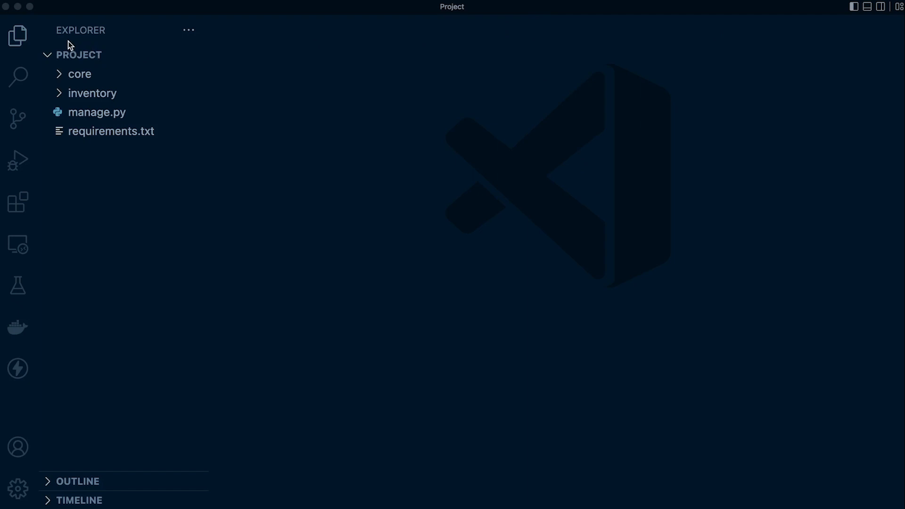
mouse_move(98, 85)
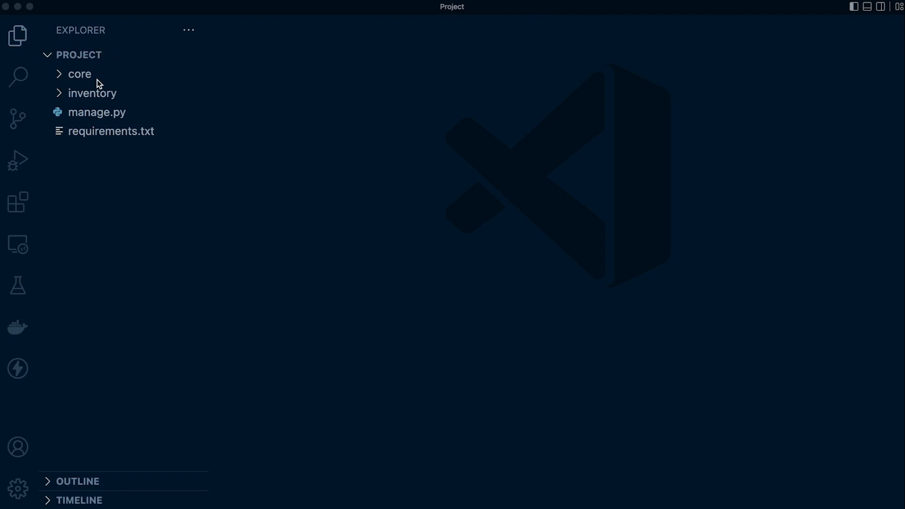
mouse_move(106, 124)
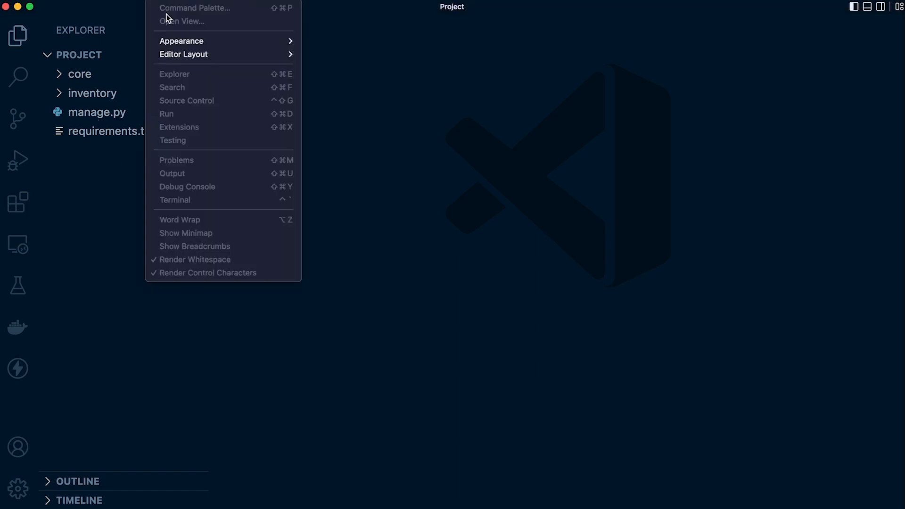
mouse_move(219, 200)
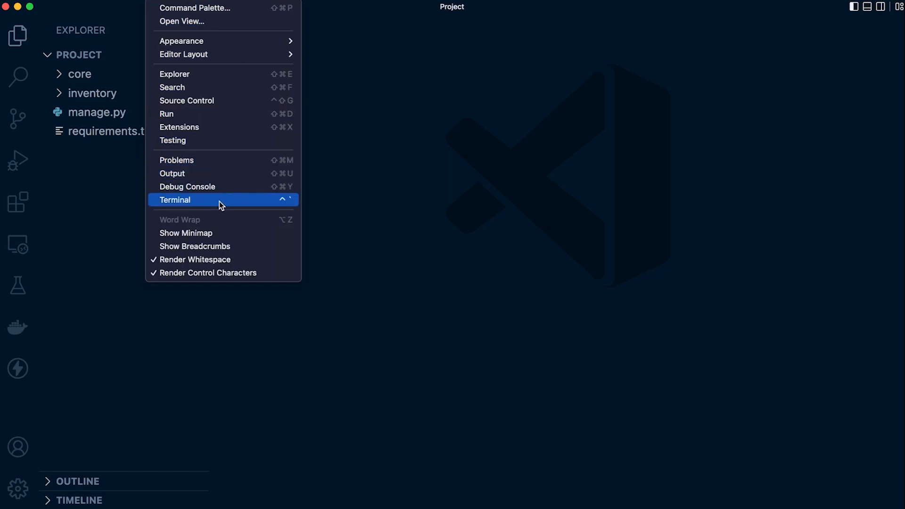
Step: Open a bash terminal panel in the project folder from the View menu
left_click(175, 200)
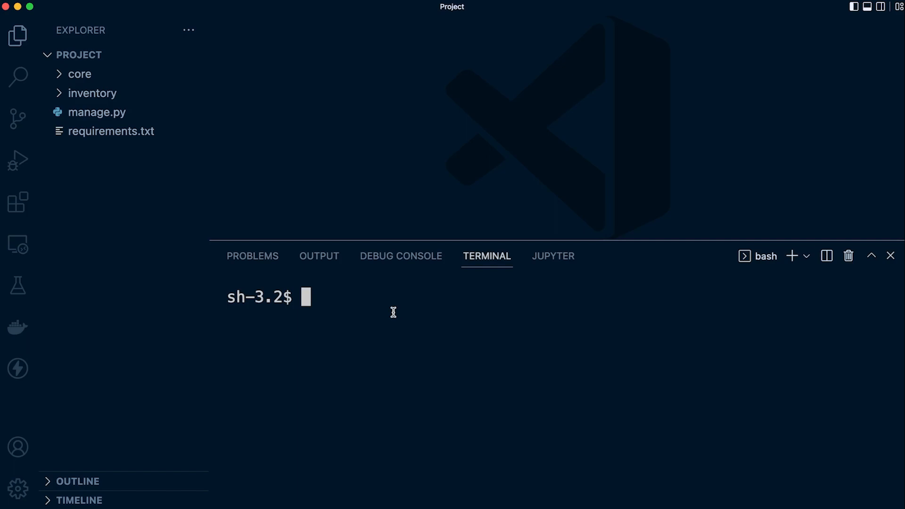
Step: Create a virtual environment named venv with python3 -m venv venv
type("python3 -m")
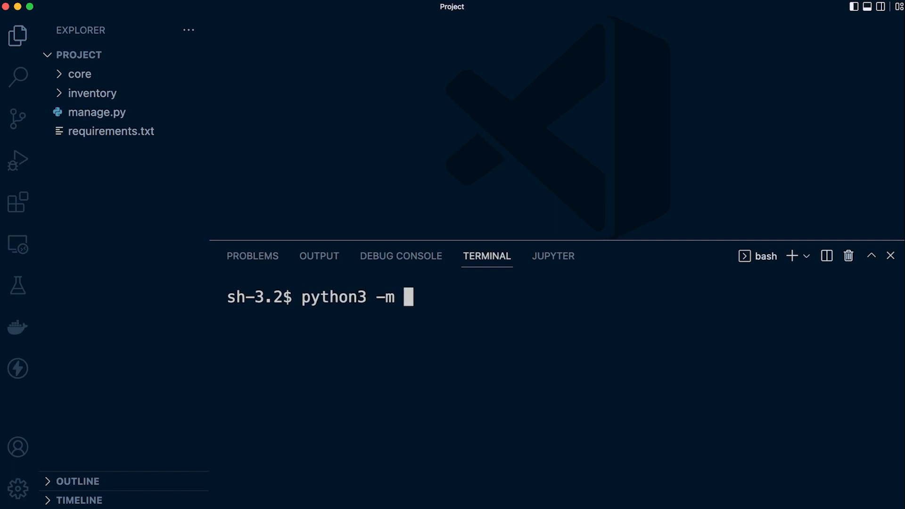
type("venv venv")
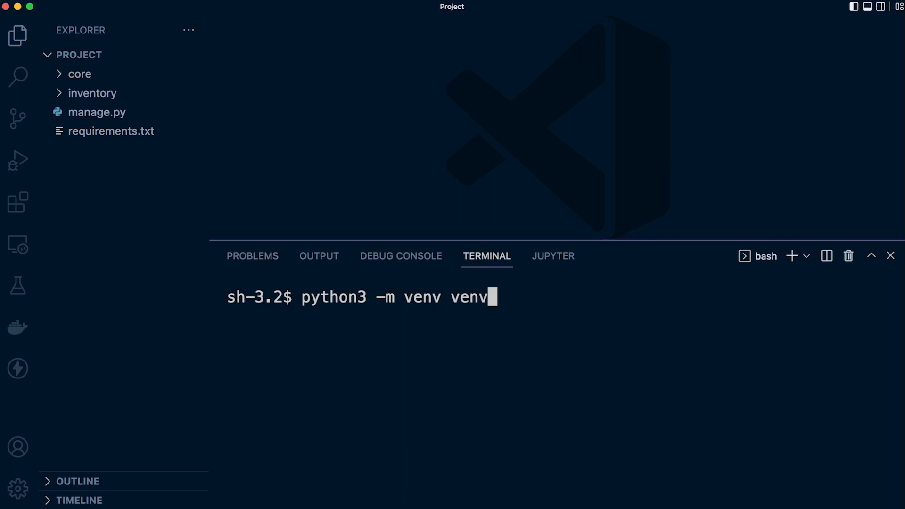
key("Backspace")
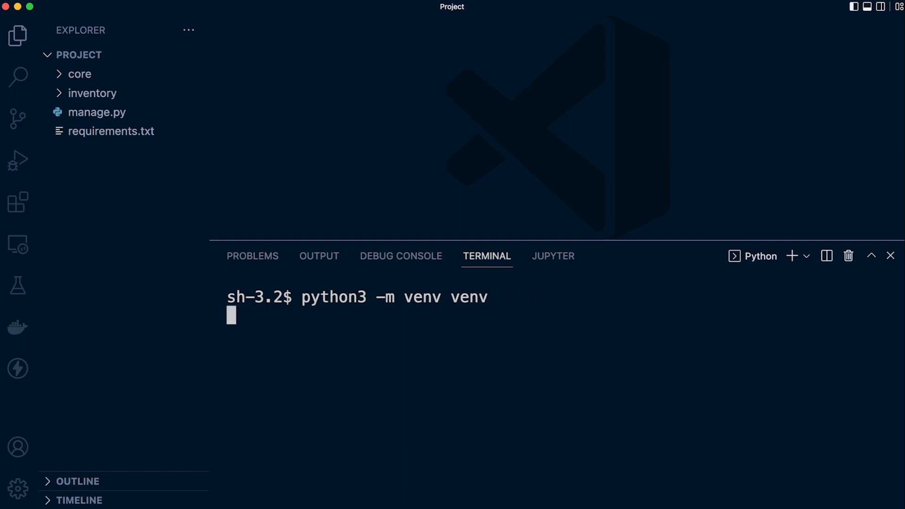
key("Return")
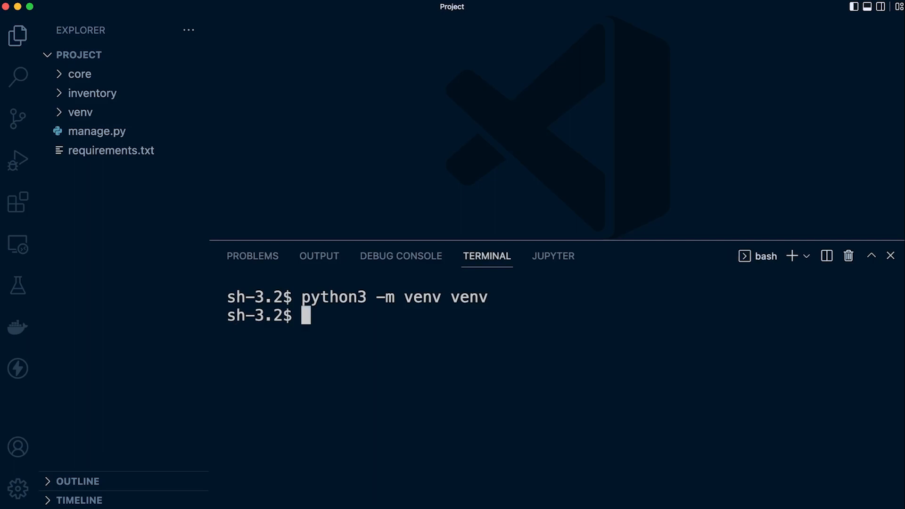
Step: Run source venv/bin/activate so the terminal prompt shows (venv)
type("python")
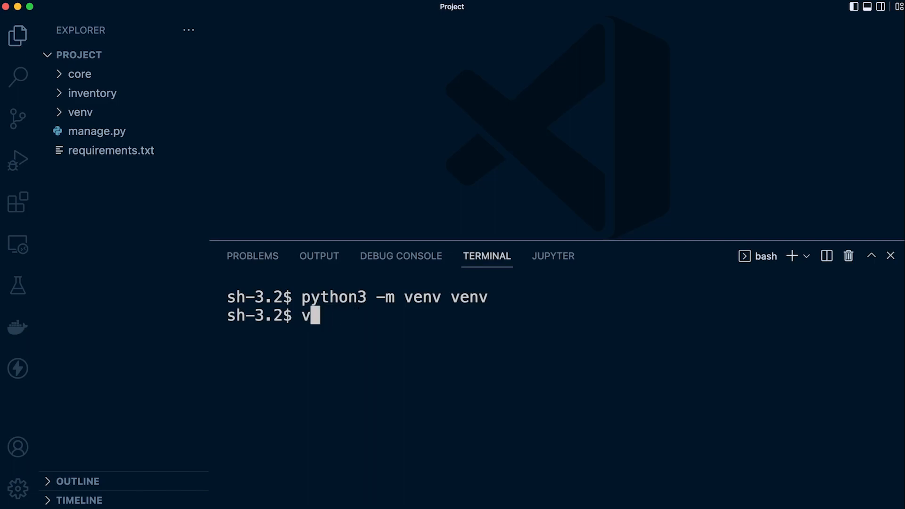
type("env/b")
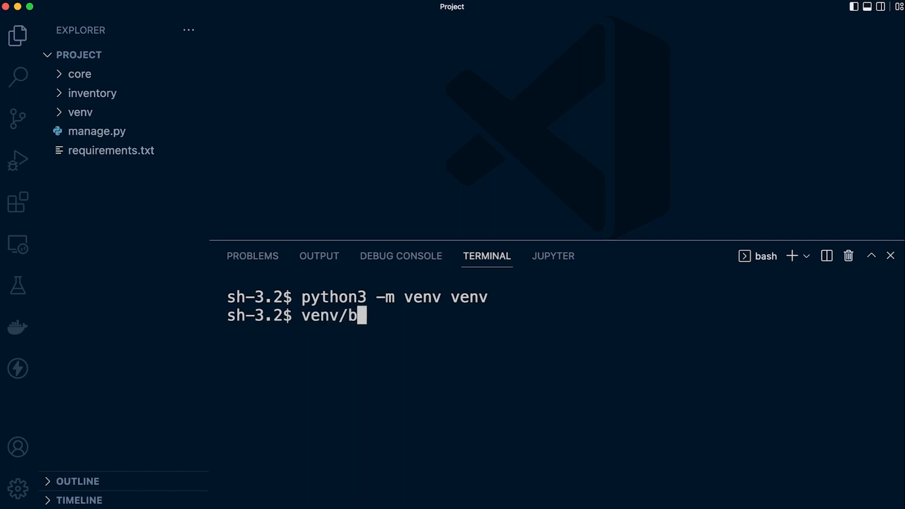
type("in/a")
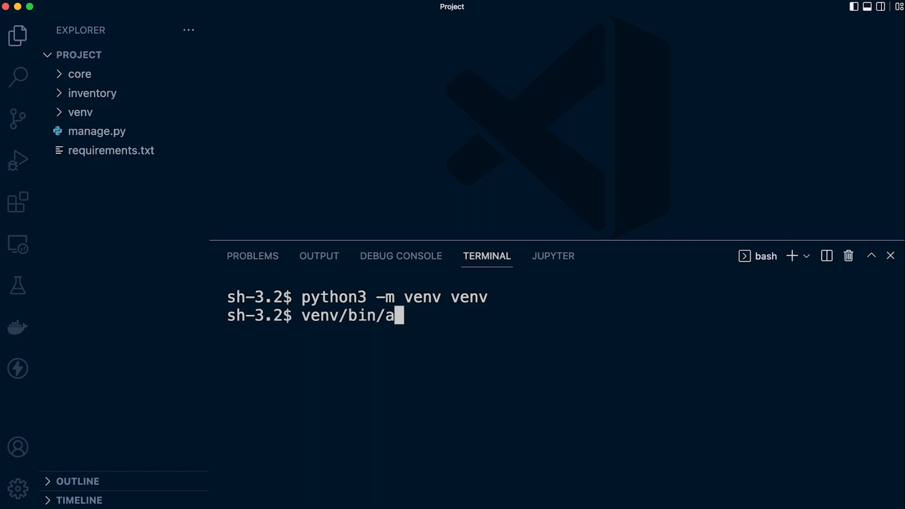
key("Backspace")
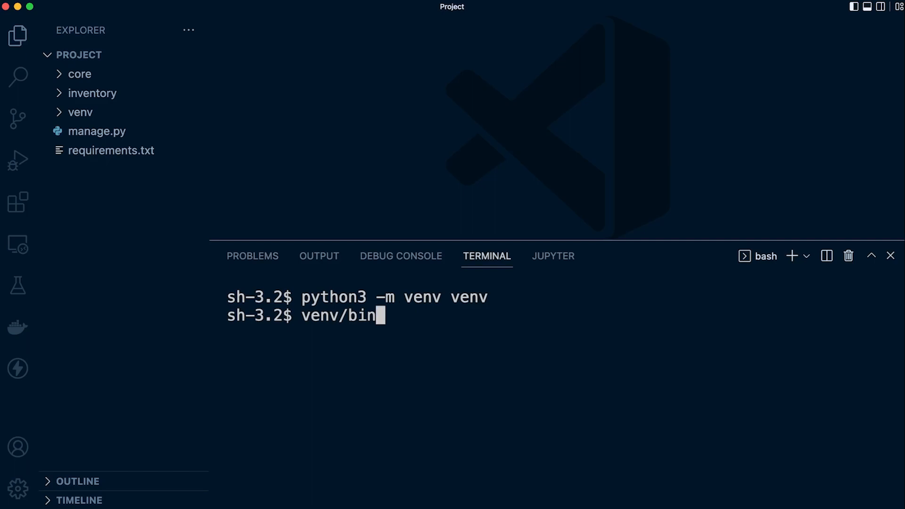
type("sour")
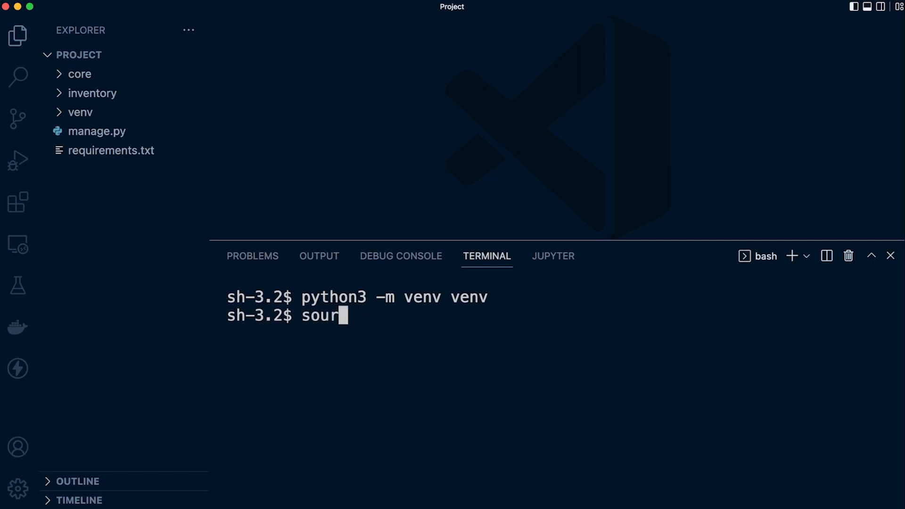
type("ce venv")
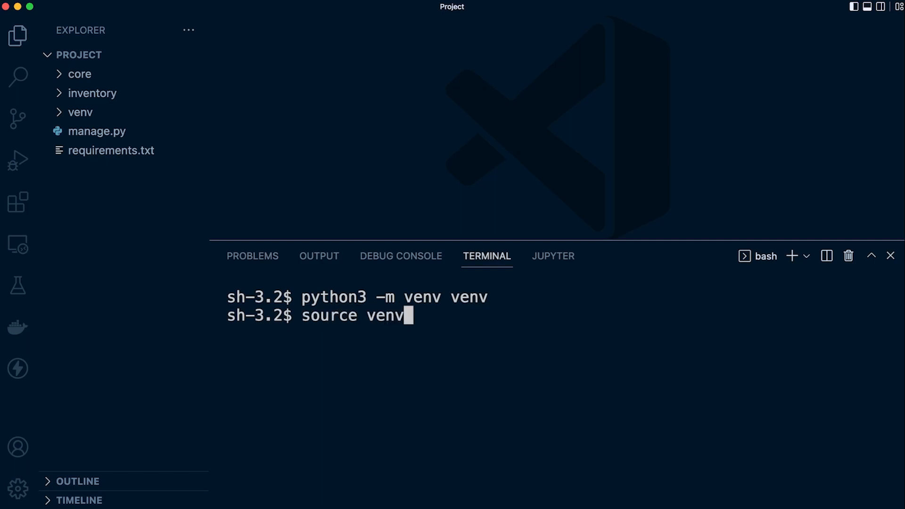
type("/bin/")
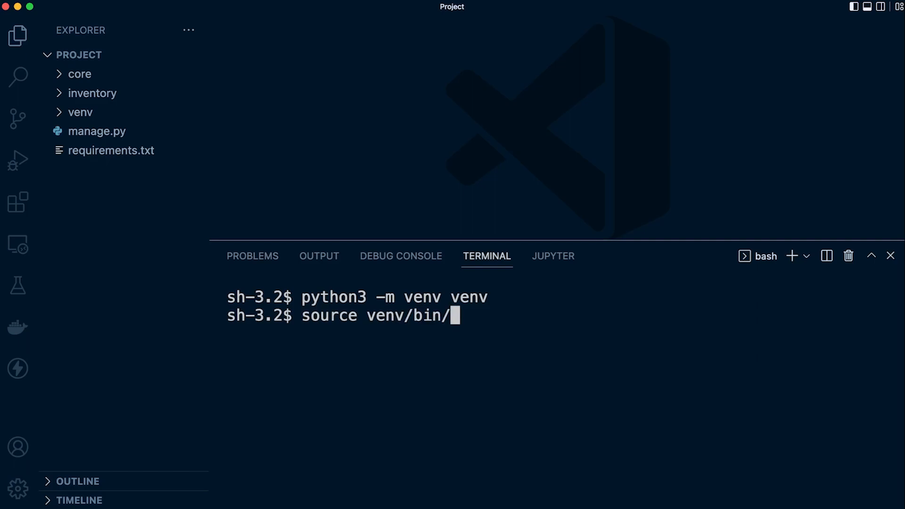
key("Return")
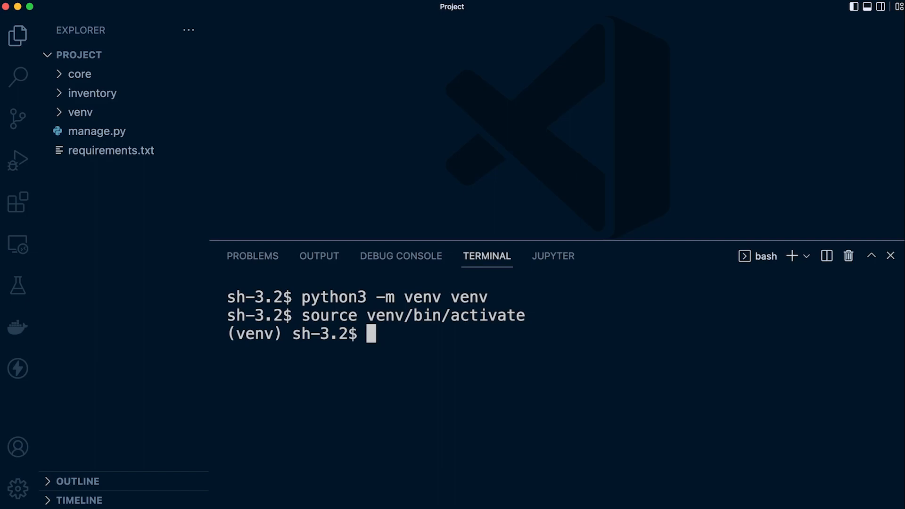
type("venv\\")
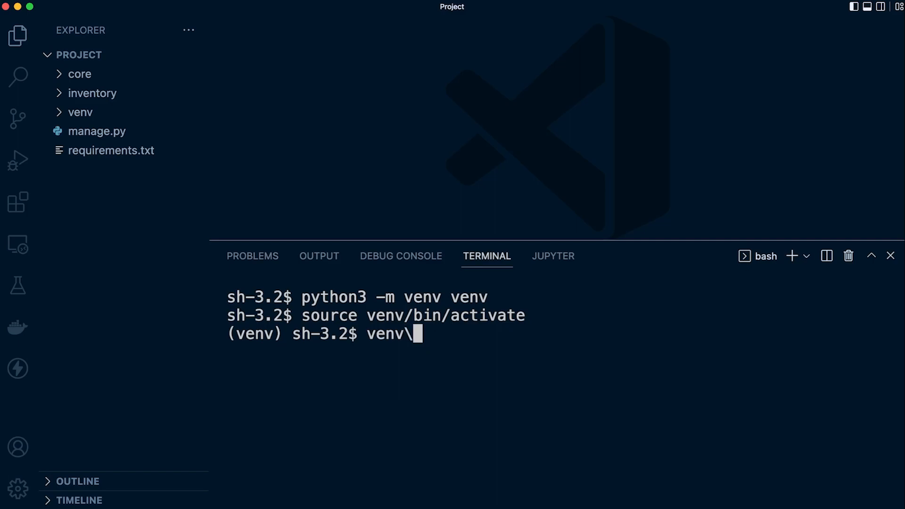
type("Scri")
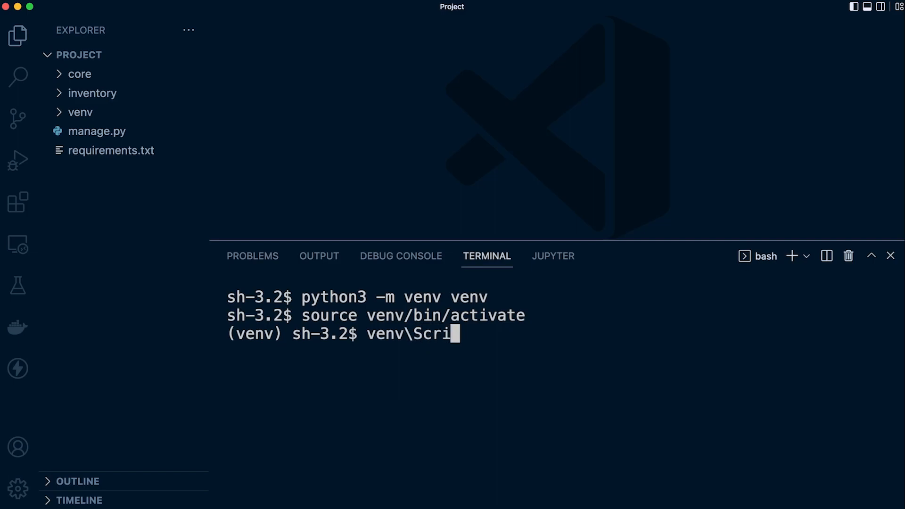
type("pts\\")
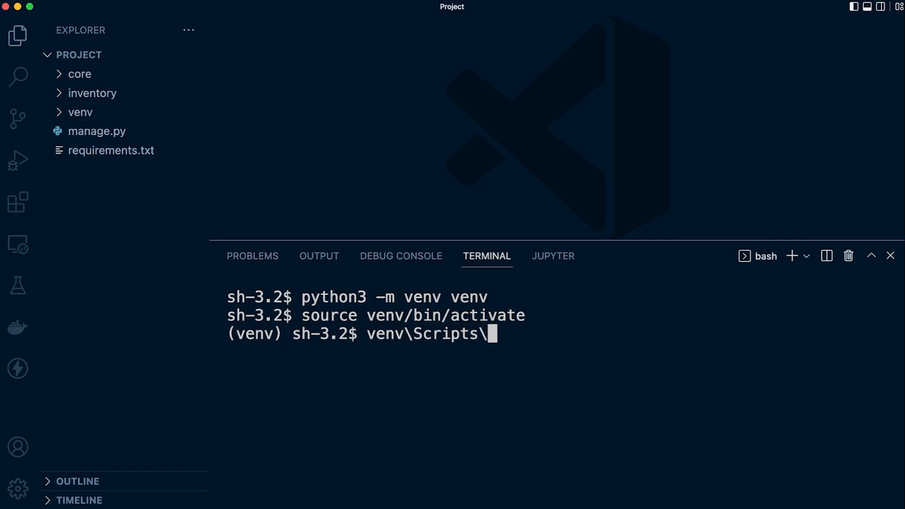
type("active")
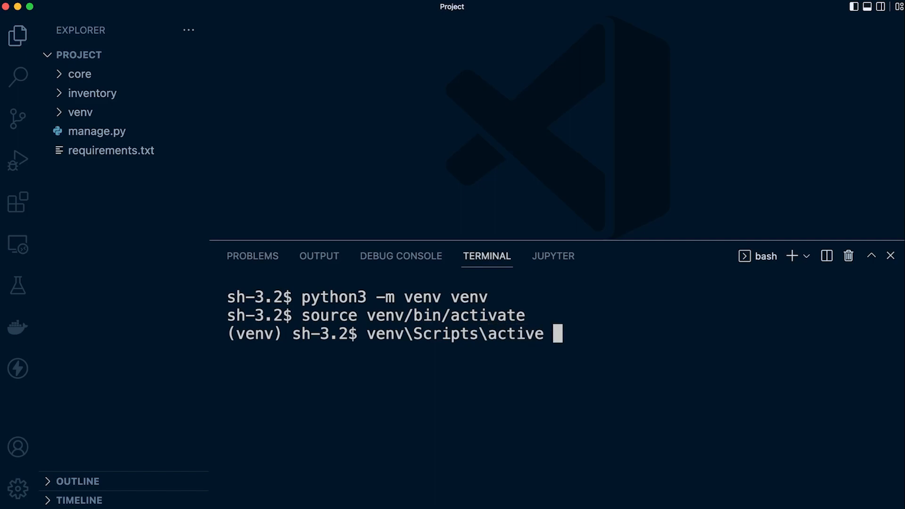
key("Backspace")
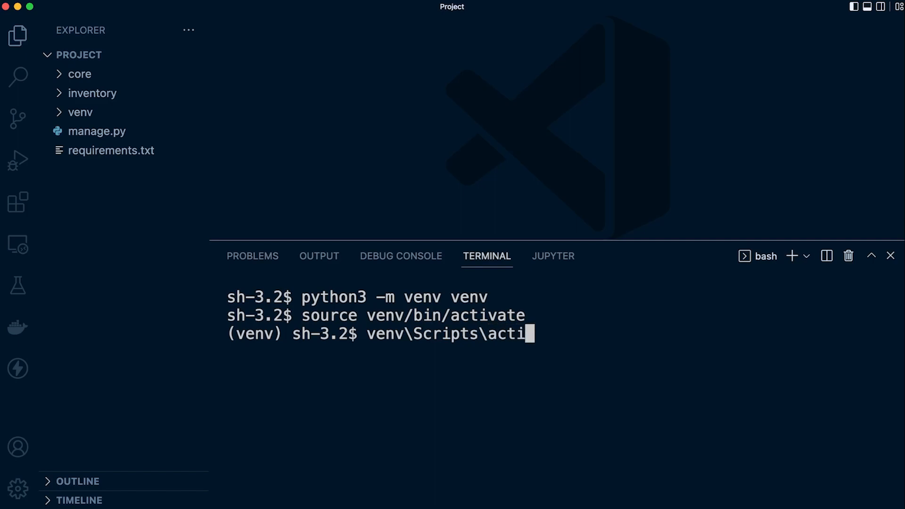
type("vate")
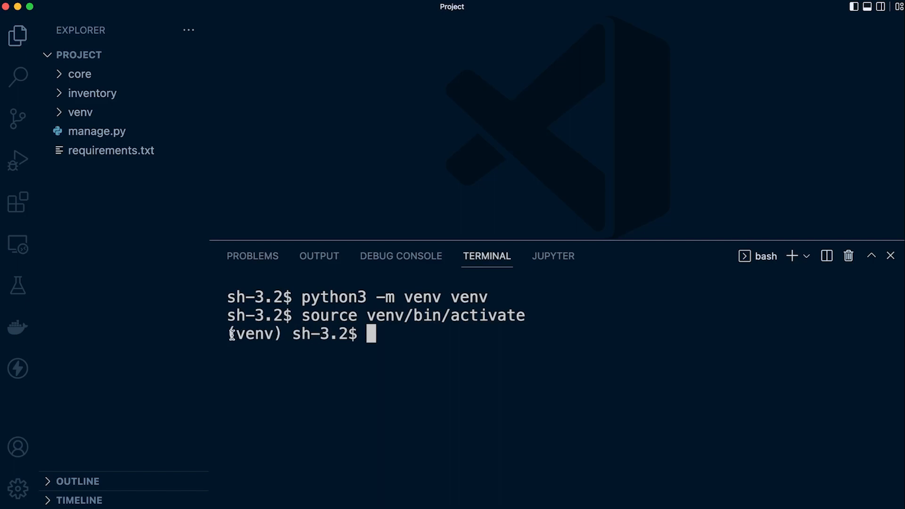
mouse_move(400, 341)
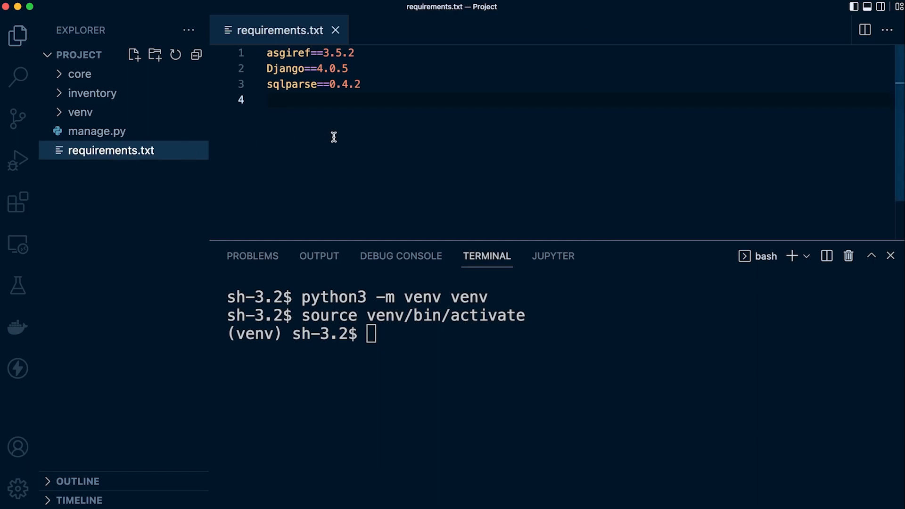
mouse_move(79, 74)
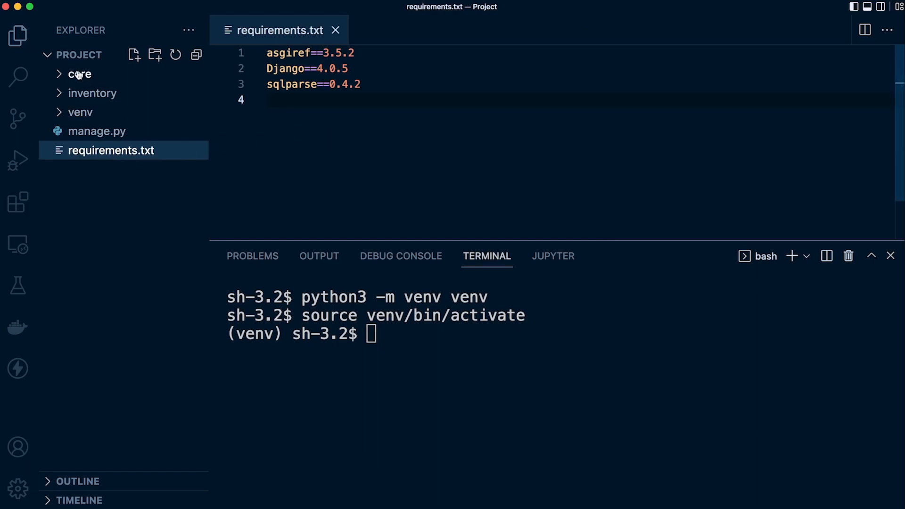
mouse_move(103, 155)
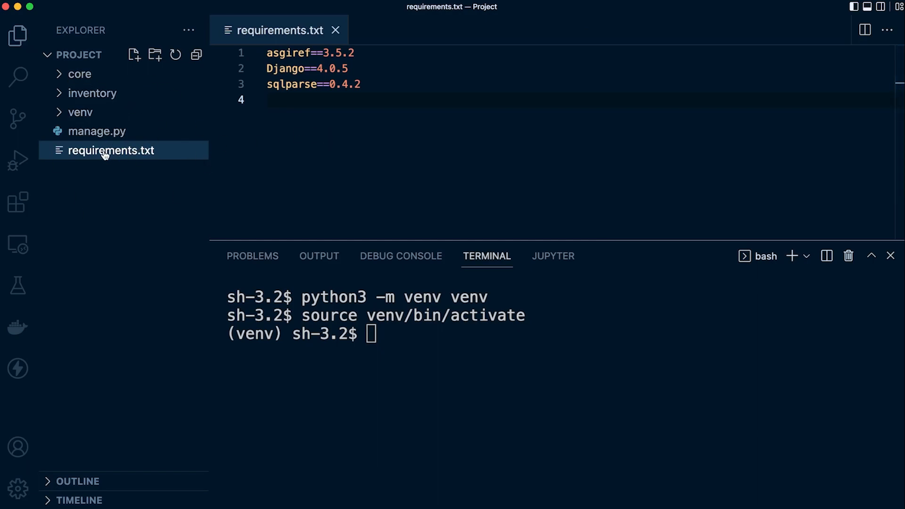
mouse_move(404, 342)
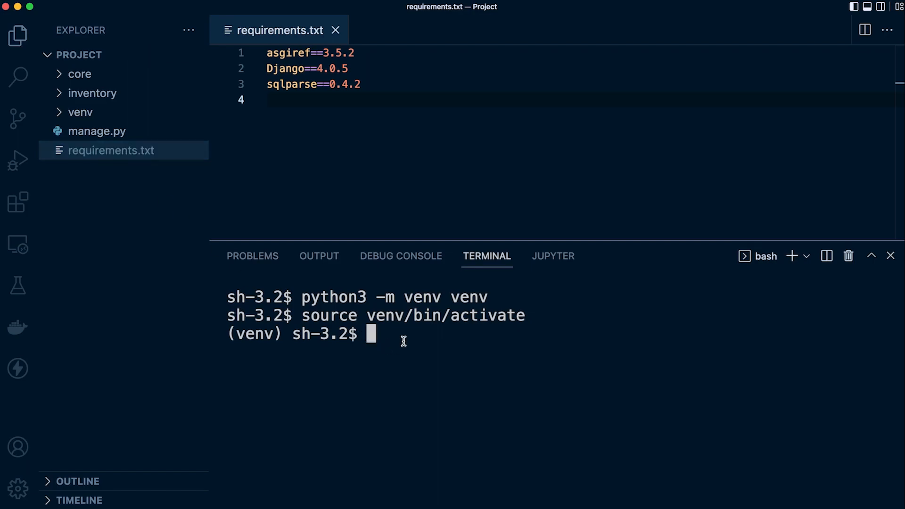
mouse_move(376, 356)
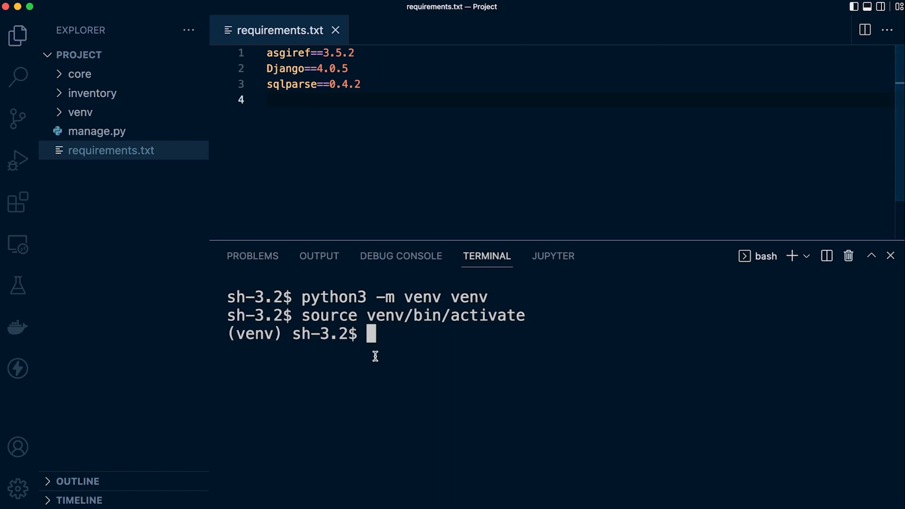
mouse_move(362, 118)
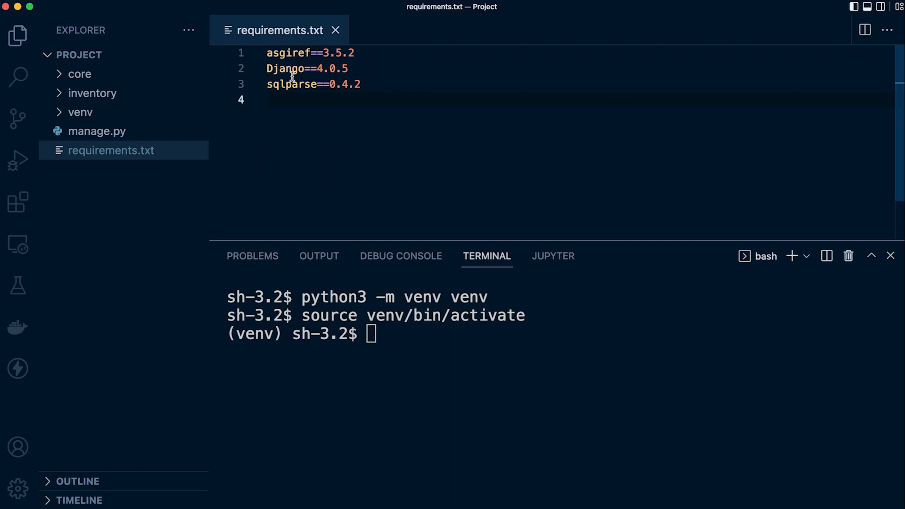
mouse_move(301, 93)
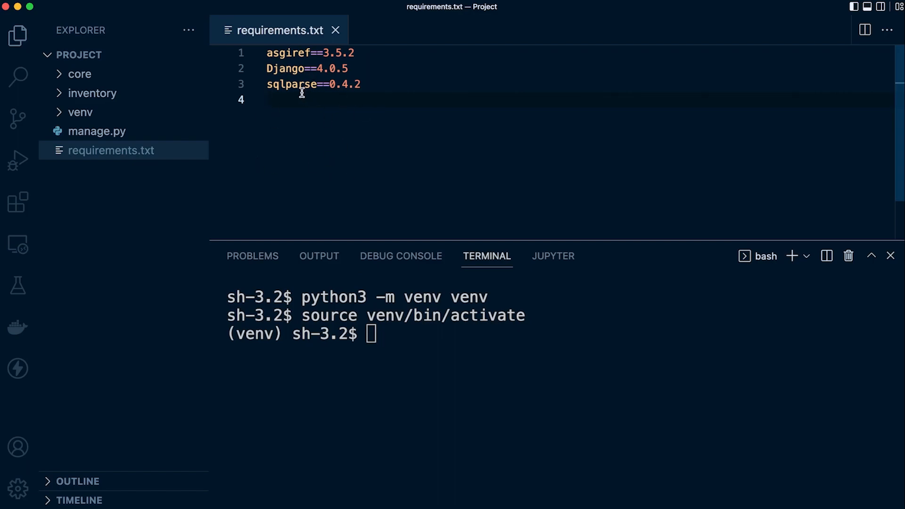
mouse_move(115, 119)
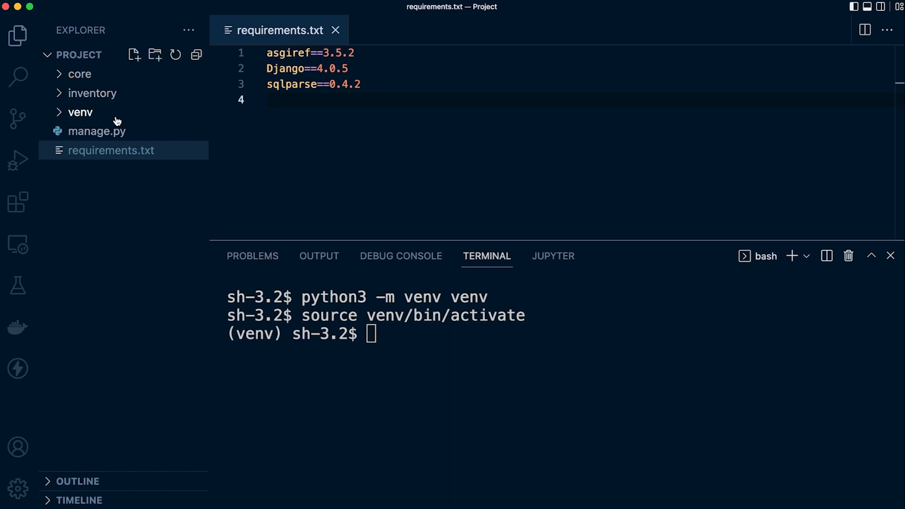
mouse_move(431, 363)
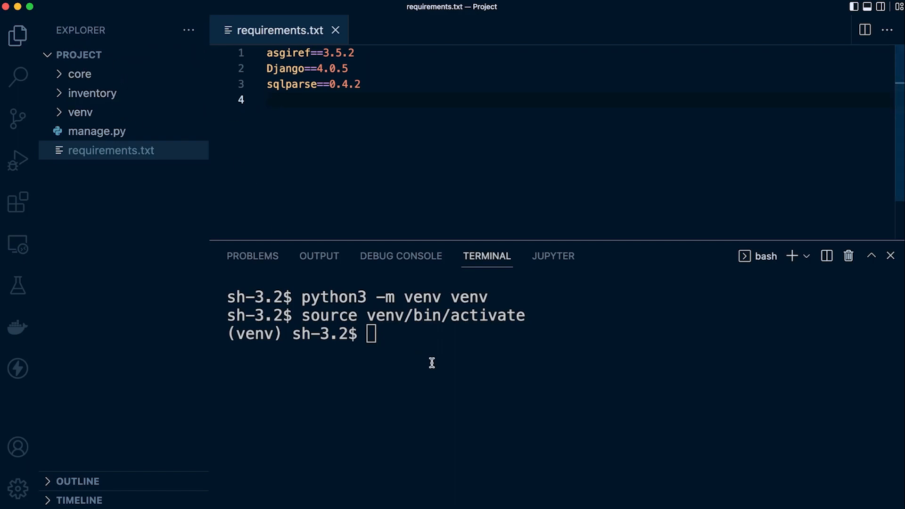
Step: Install Django 4.0.5, asgiref 3.5.2 and sqlparse 0.4.2 via pip install -r requirements.txt
type("pip")
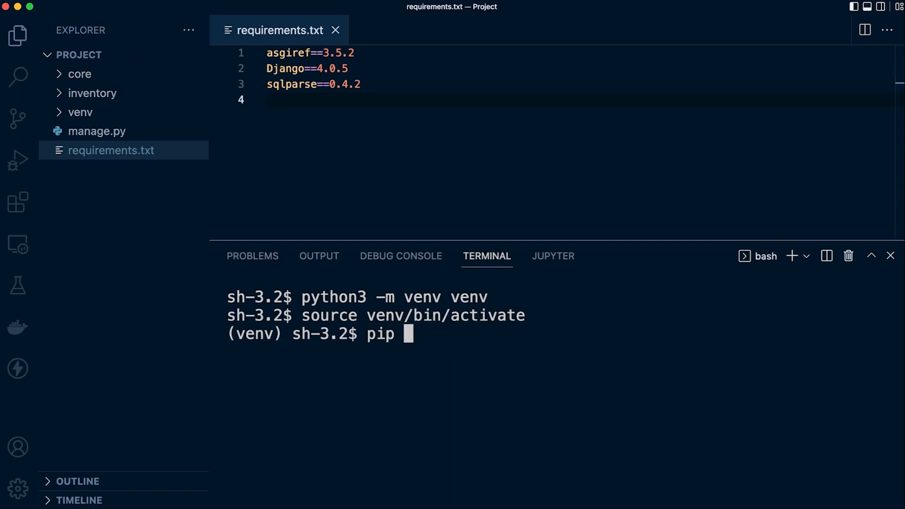
type("install -r")
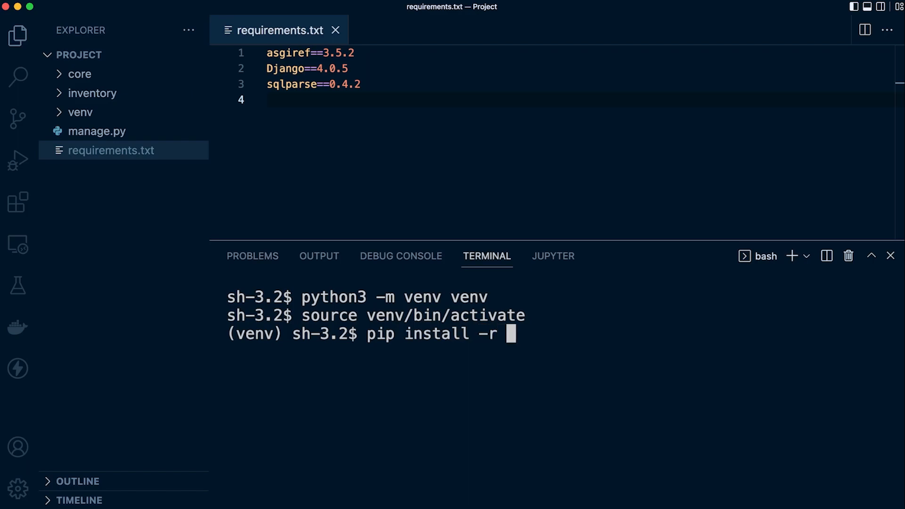
type("requirements.txt")
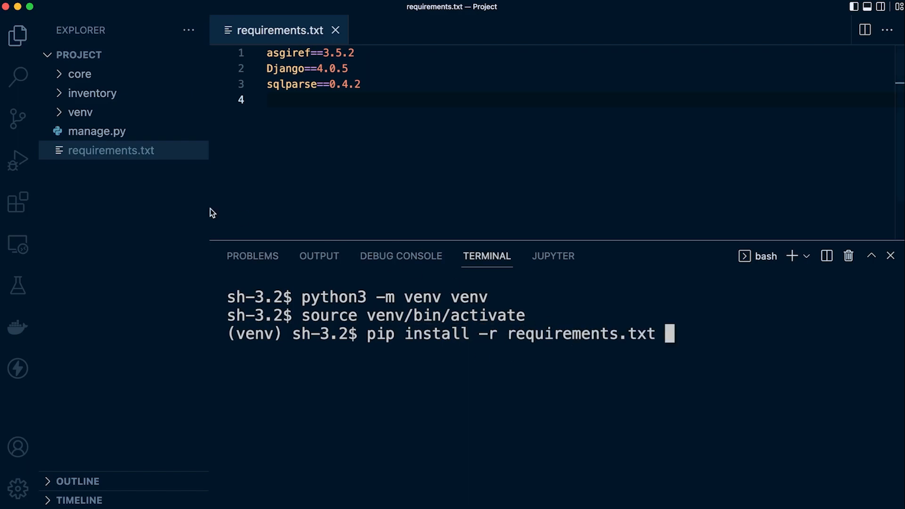
mouse_move(744, 373)
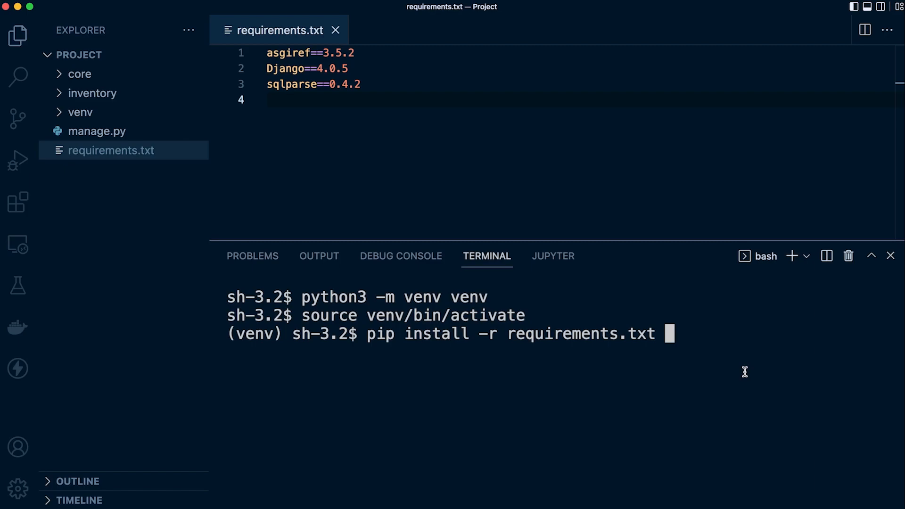
key("Return")
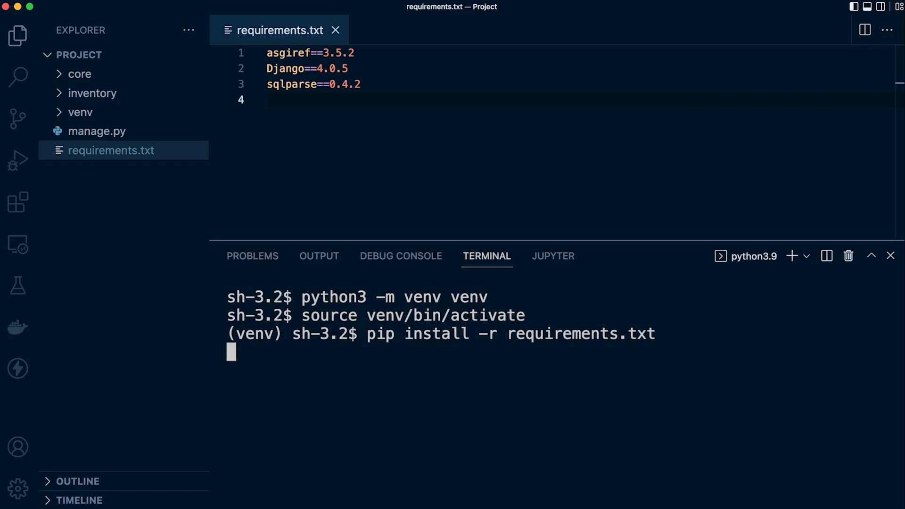
key("Return")
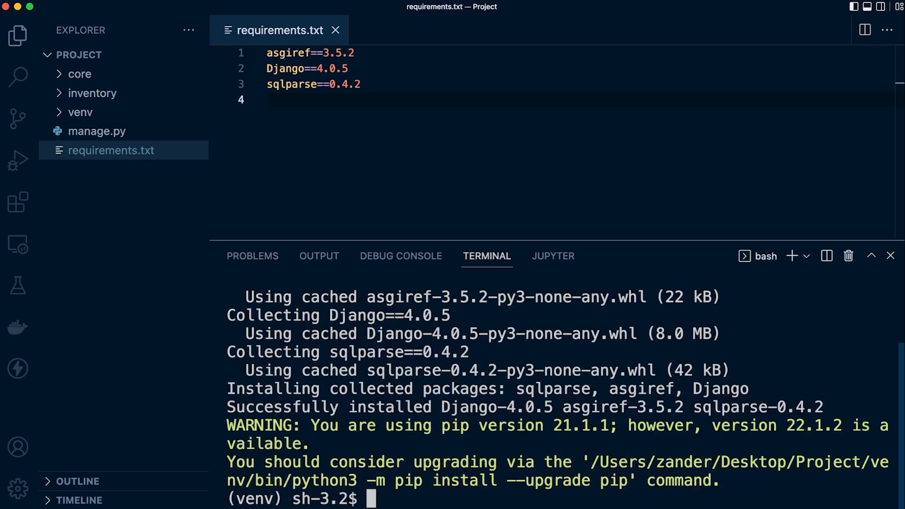
mouse_move(640, 296)
type("p")
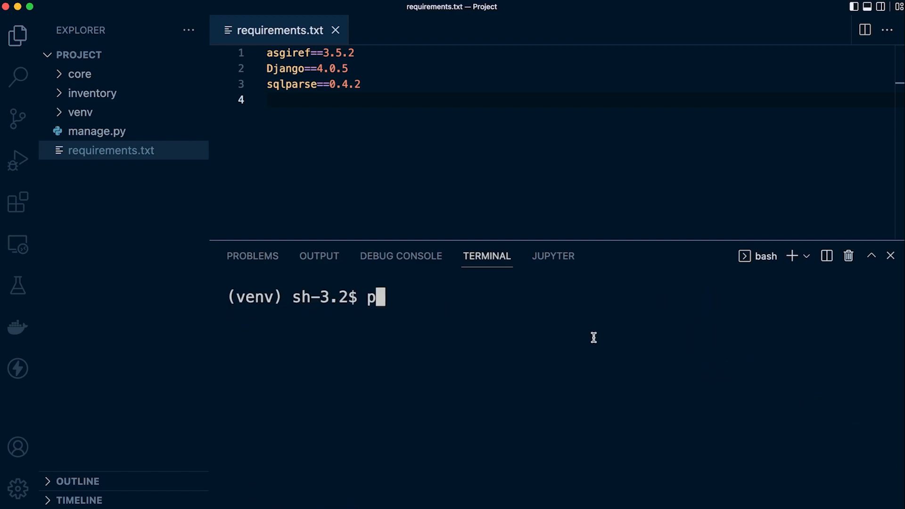
Step: Launch python3 manage.py runserver, then stop it with Ctrl+C back to the (venv) prompt
type("ython")
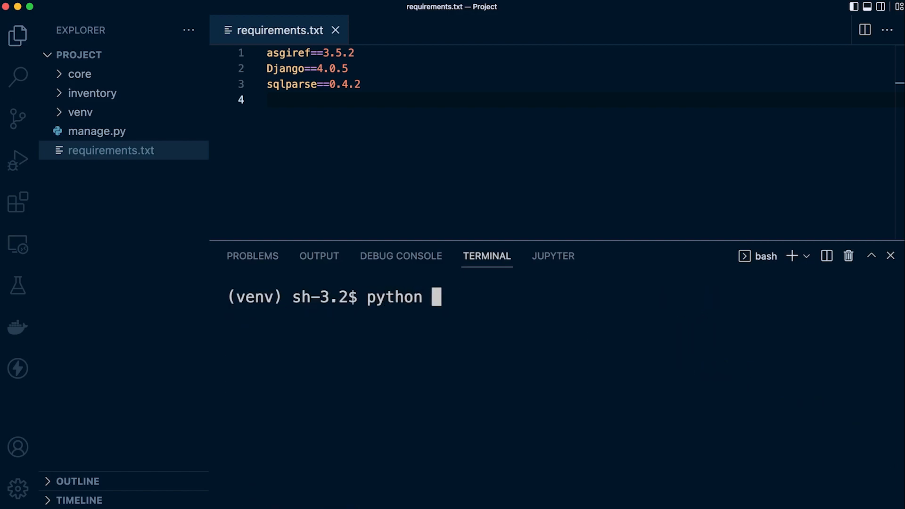
type("3 manage.py")
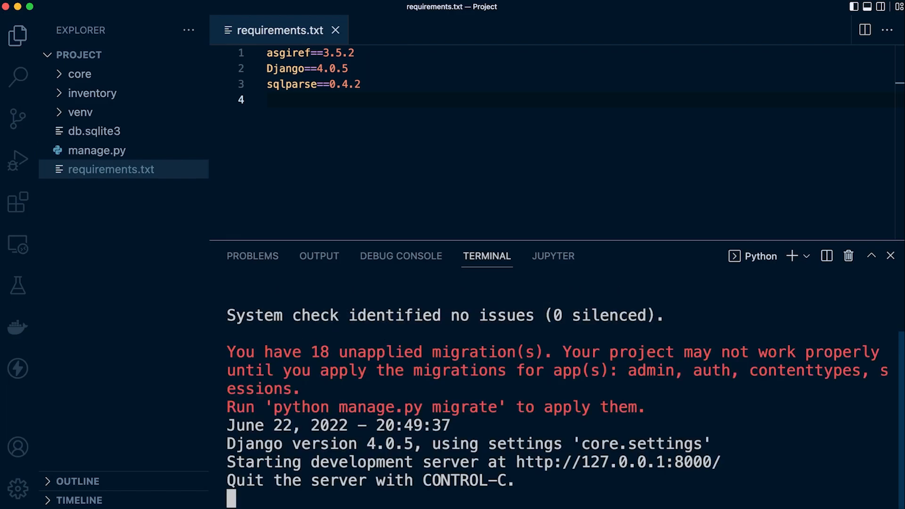
mouse_move(584, 494)
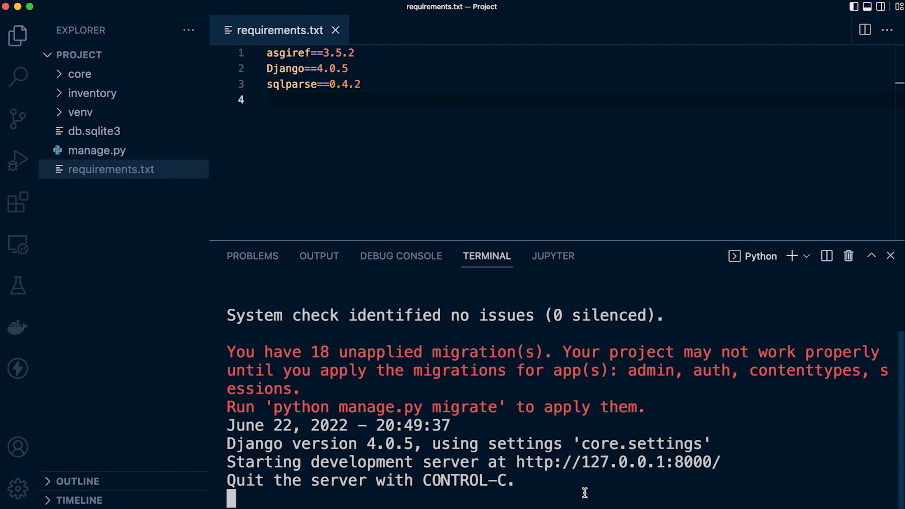
mouse_move(525, 481)
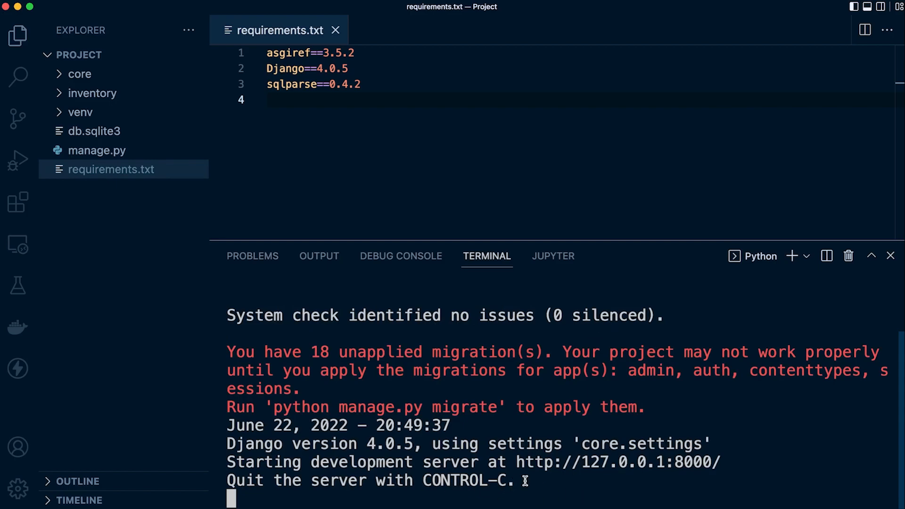
mouse_move(373, 323)
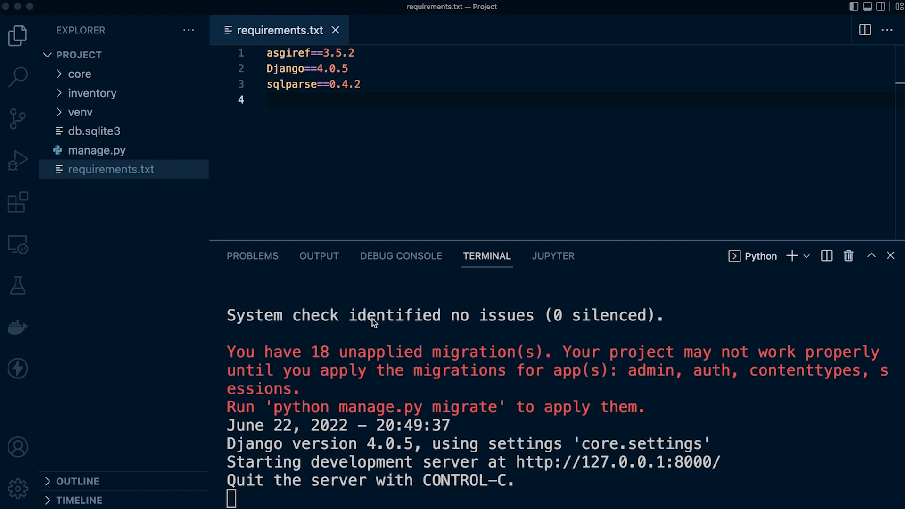
key("ctrl+c")
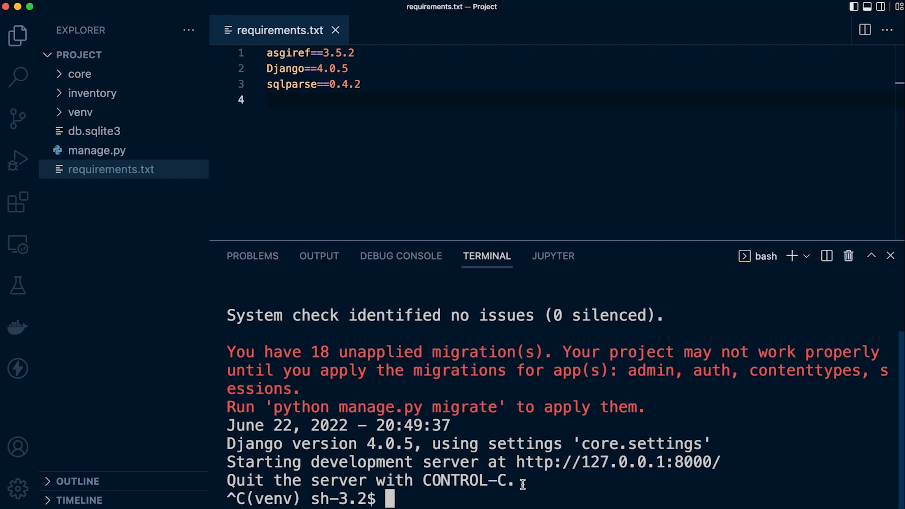
key("Return")
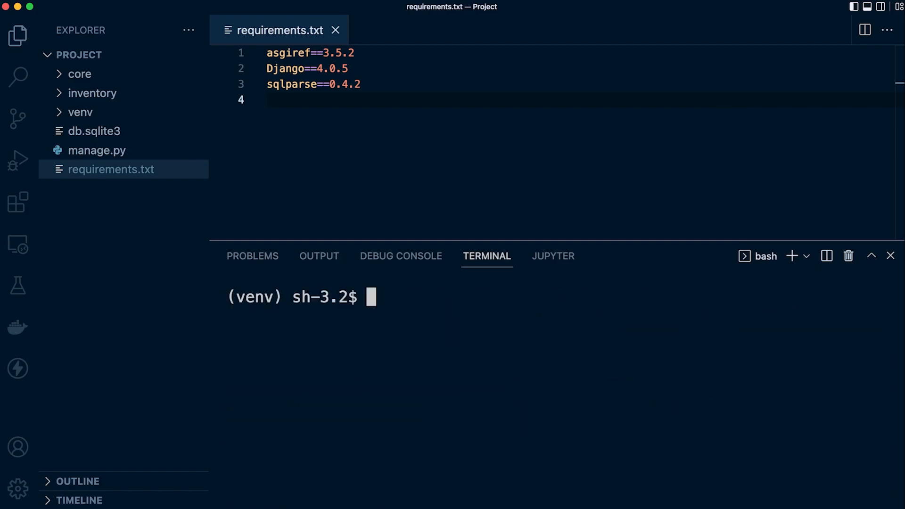
Step: Toggle the core and inventory folders in Explorer, leaving core expanded
left_click(80, 74)
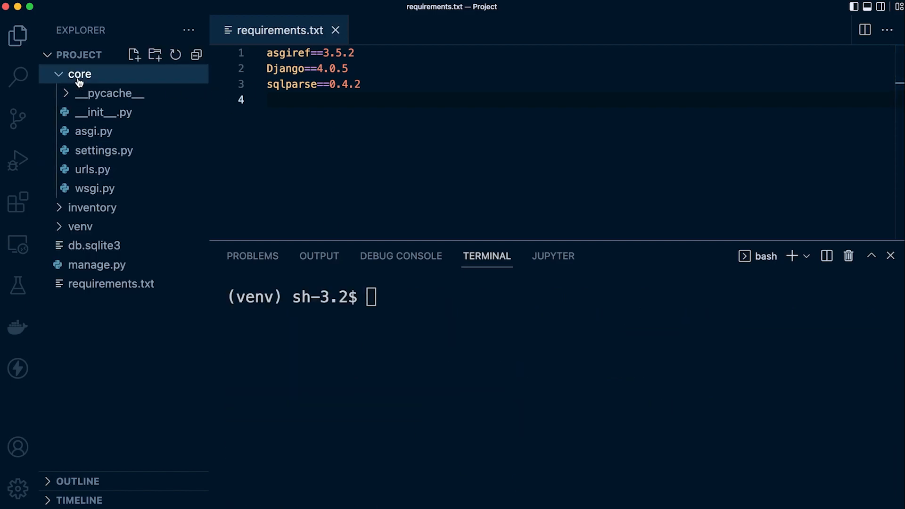
left_click(79, 74)
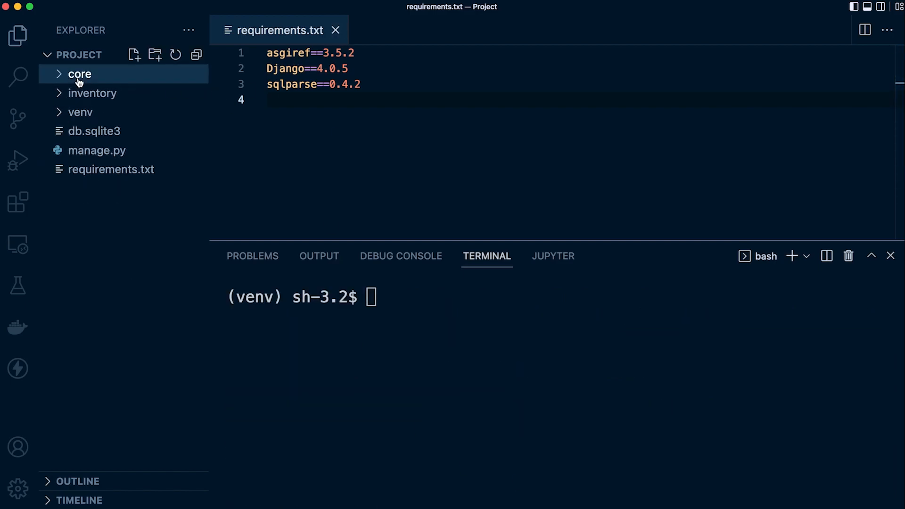
left_click(79, 74)
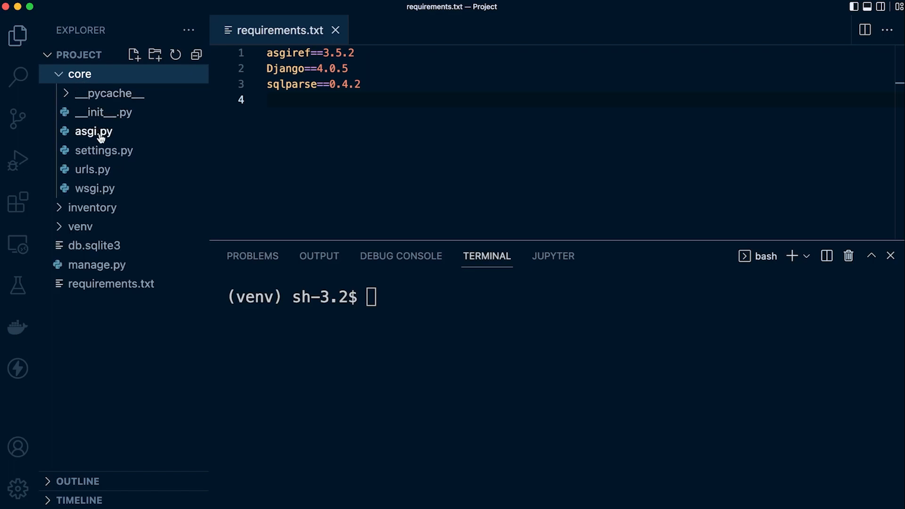
left_click(80, 74)
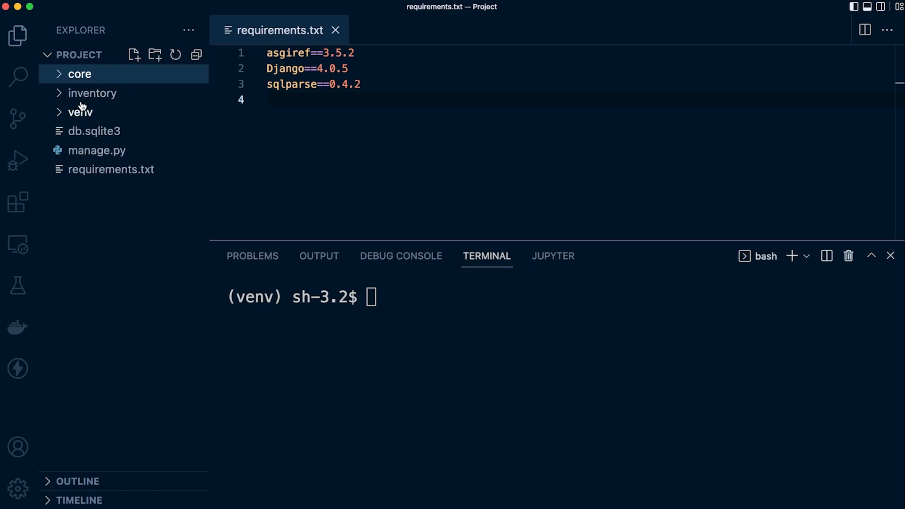
left_click(93, 93)
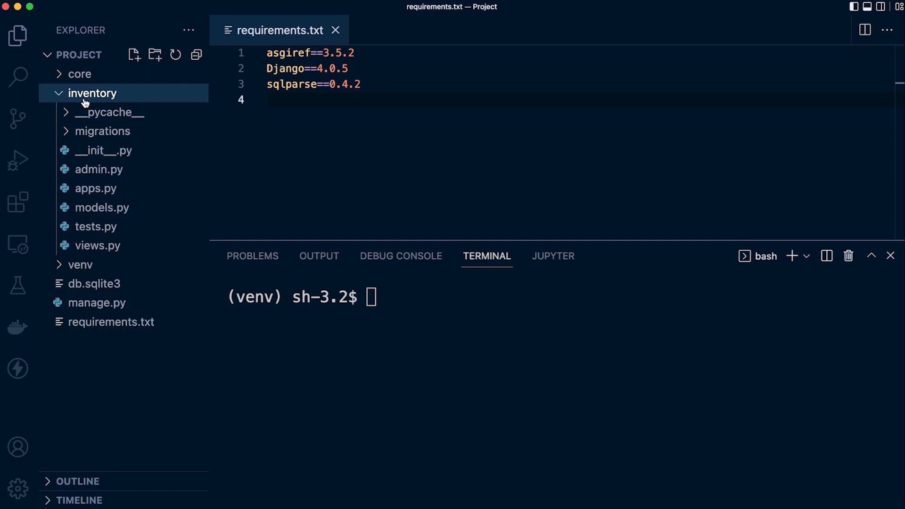
left_click(93, 93)
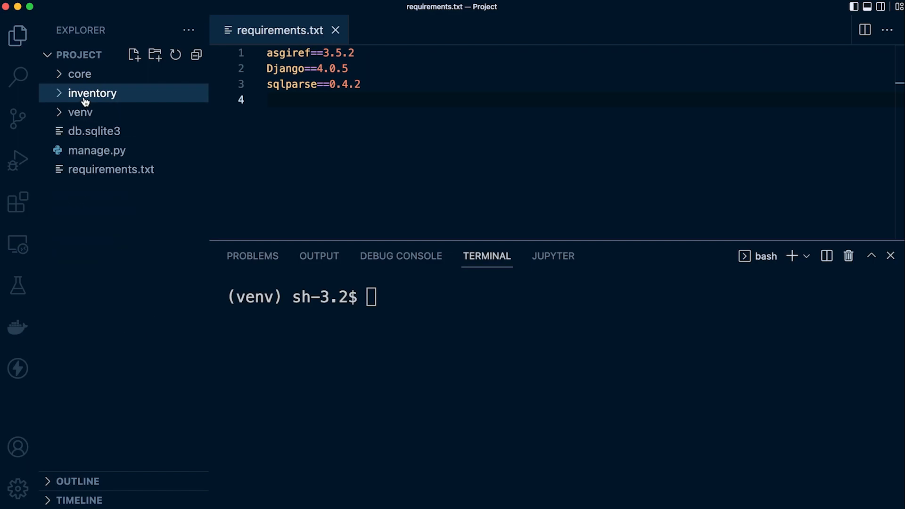
left_click(79, 74)
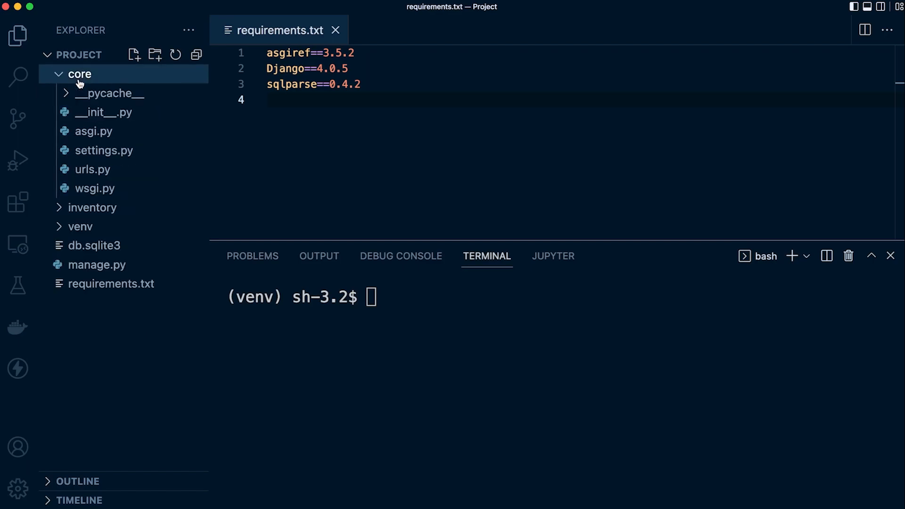
Step: Open core/settings.py and scroll to INSTALLED_APPS showing 'inventory' listed
left_click(104, 150)
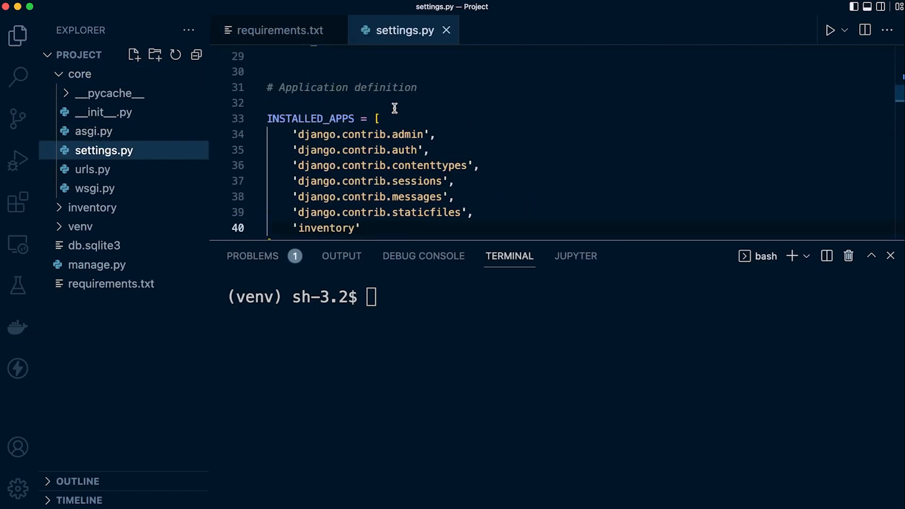
scroll("down", 3)
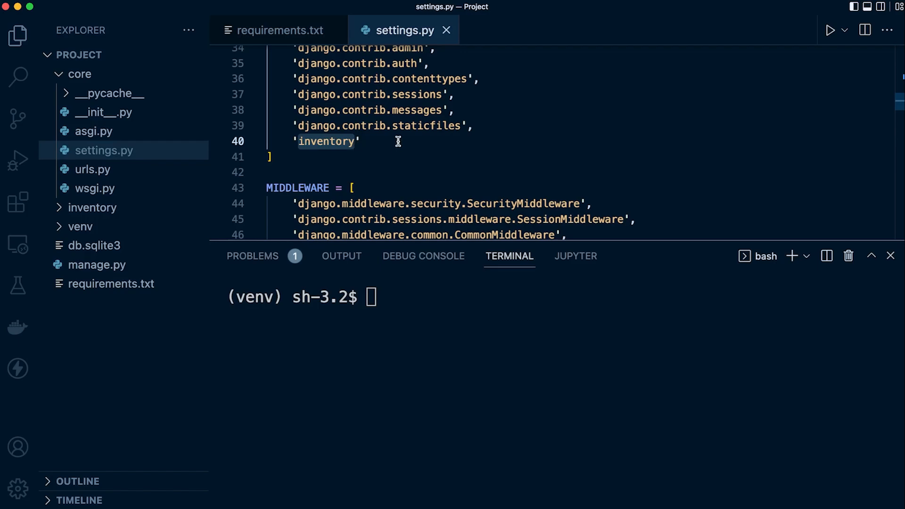
mouse_move(265, 116)
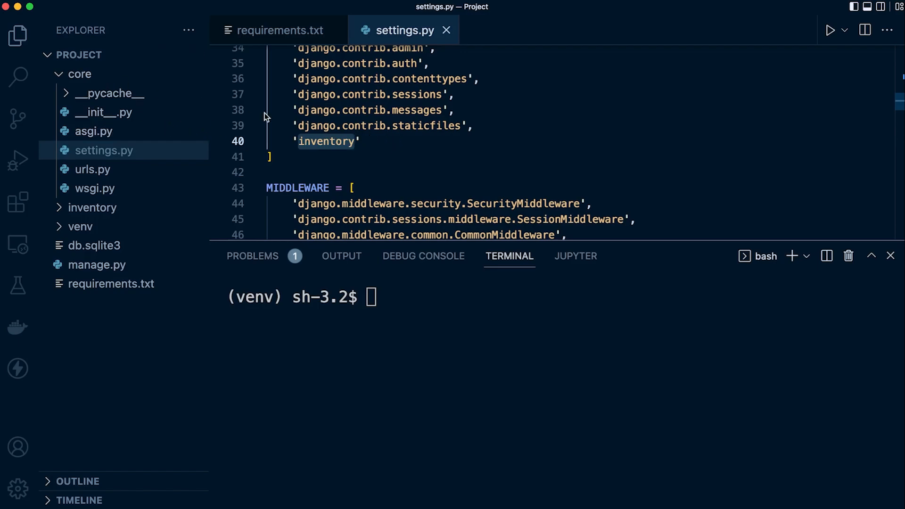
scroll("up", 3)
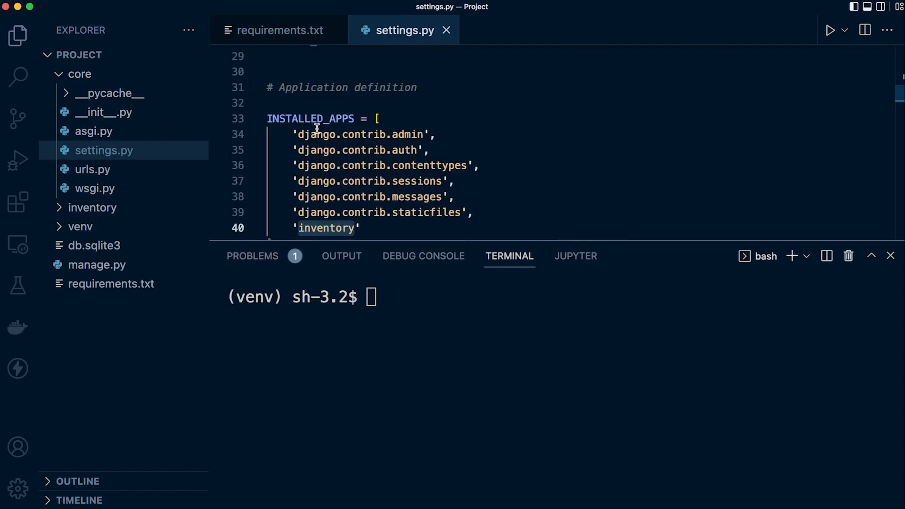